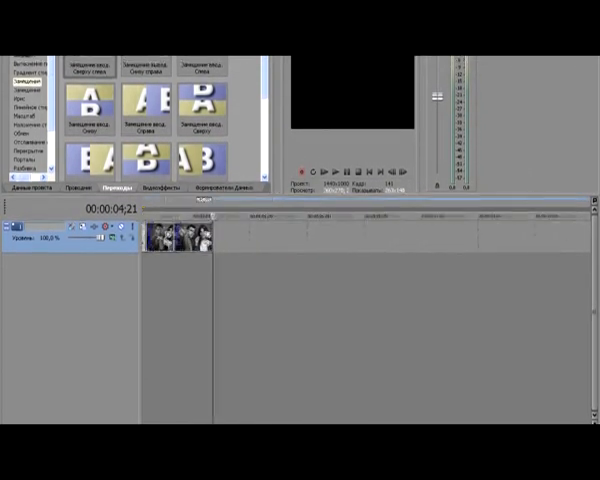
Right-click the timeline while arranging photo clips with transitions between them.
{"action": "right_click", "coordinate": [180, 240]}
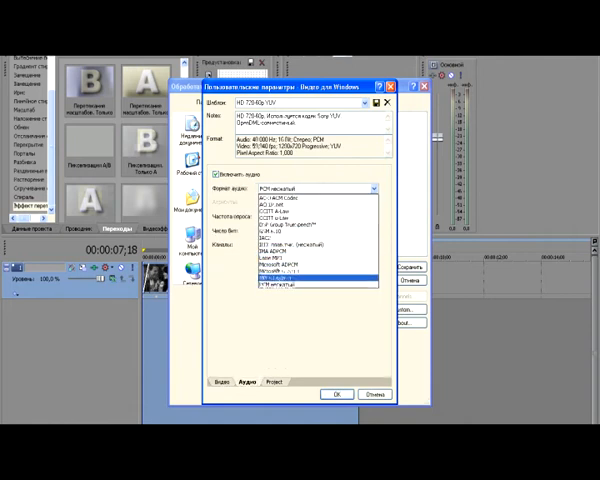
Review the Project render options and accept the custom settings to begin rendering 1.avi.
{"action": "left_click", "coordinate": [271, 394]}
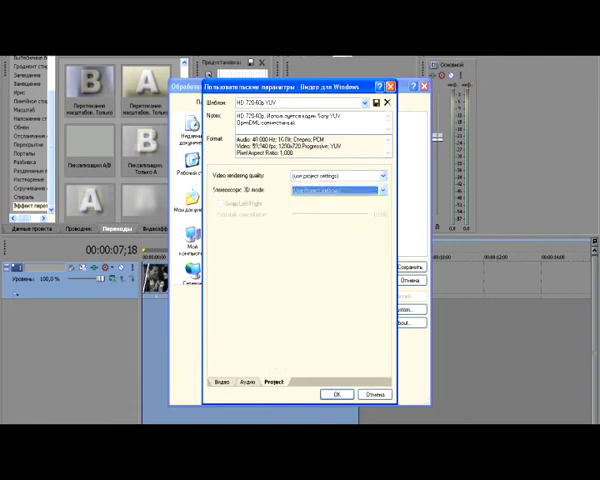
{"action": "left_click", "coordinate": [337, 394]}
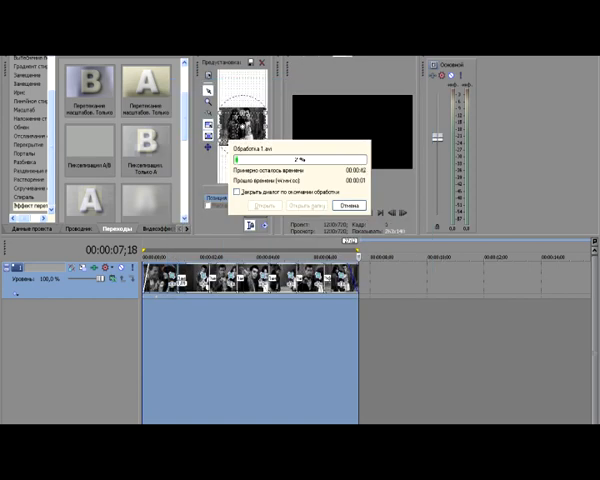